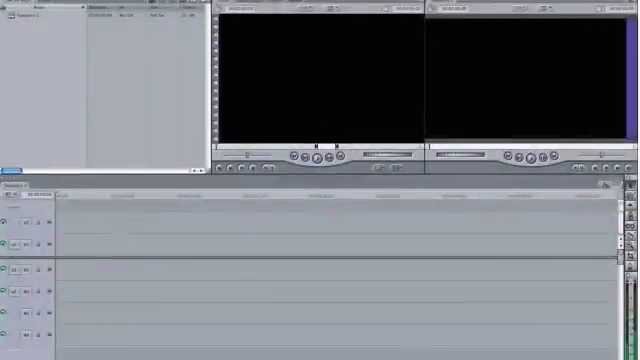
Open the File menu to reach the import and Log and Transfer commands
click(30, 5)
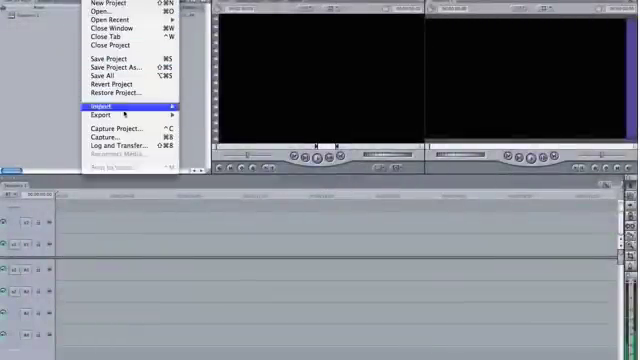
mouse_move(120, 148)
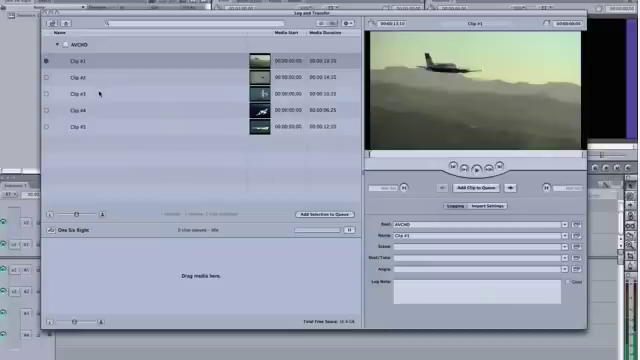
Select Clip #1 in the Log and Transfer AVCHD clip list to preview it
click(75, 62)
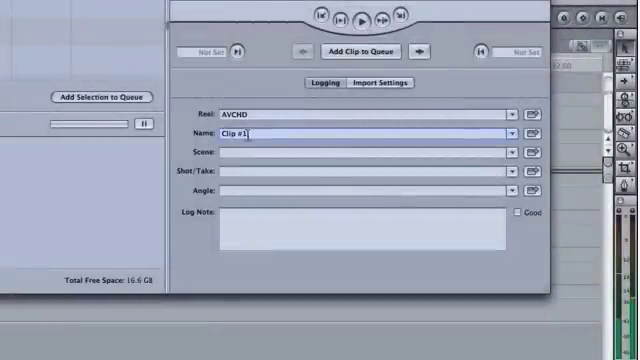
Name Clip #1 'Cessna 414' and add it to the import queue
text(Cessna)
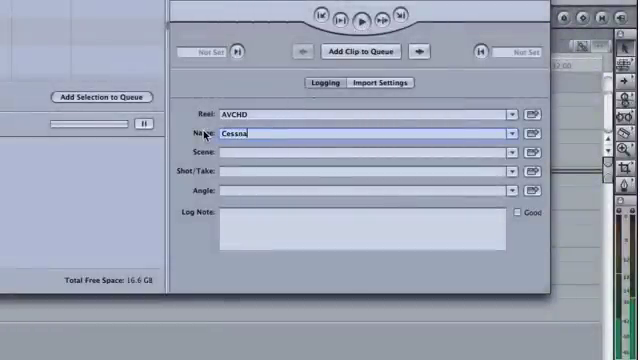
text(414)
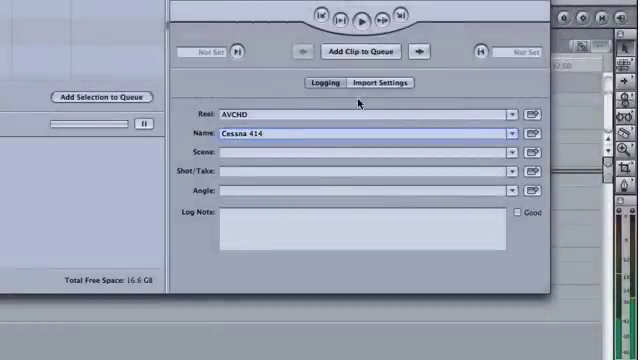
click(377, 83)
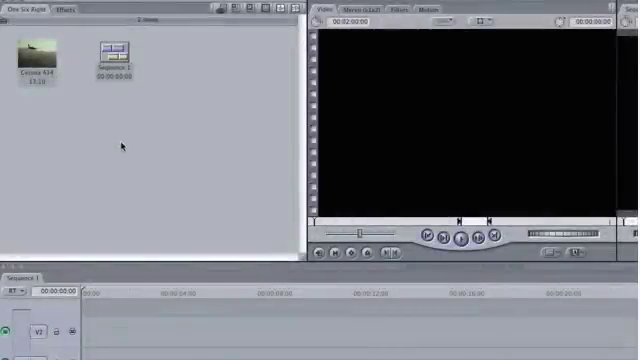
Load the Cessna 414 clip from the Browser into the Viewer
click(37, 50)
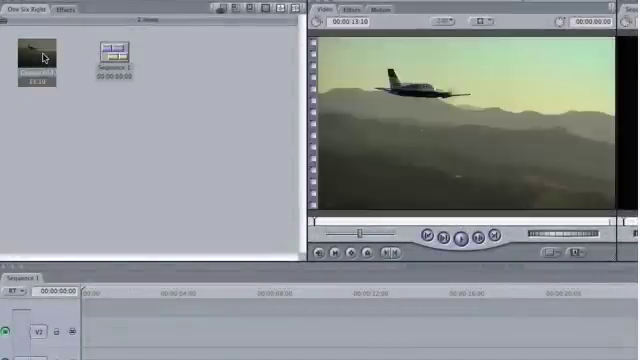